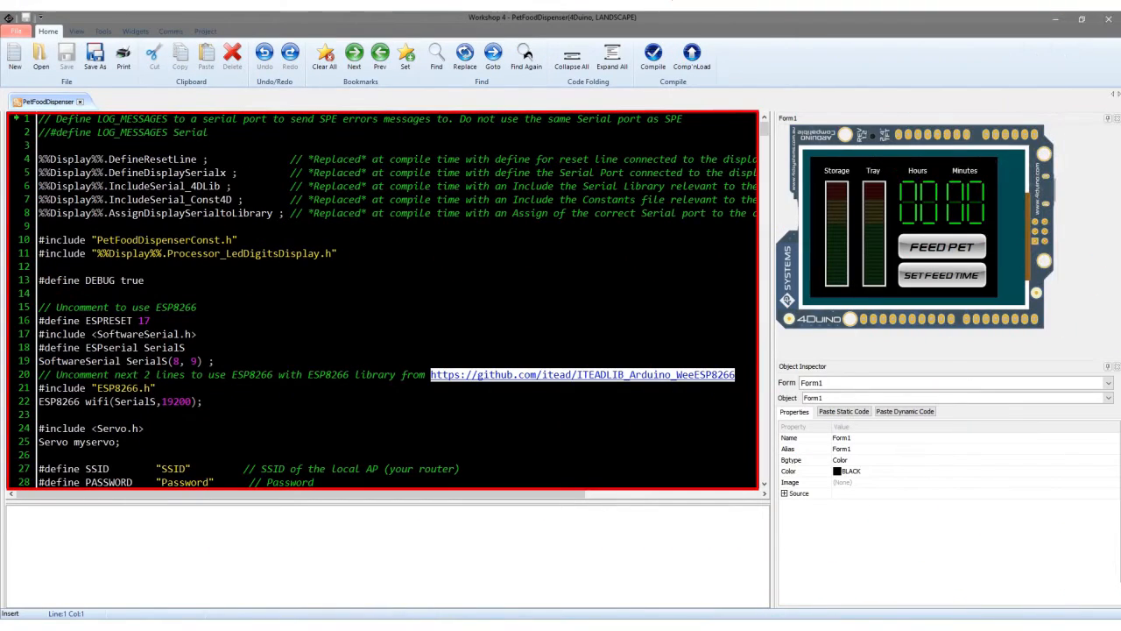
Scroll from the #define lines and global variables down to the mycallback serial error routine.
scroll("down", 3)
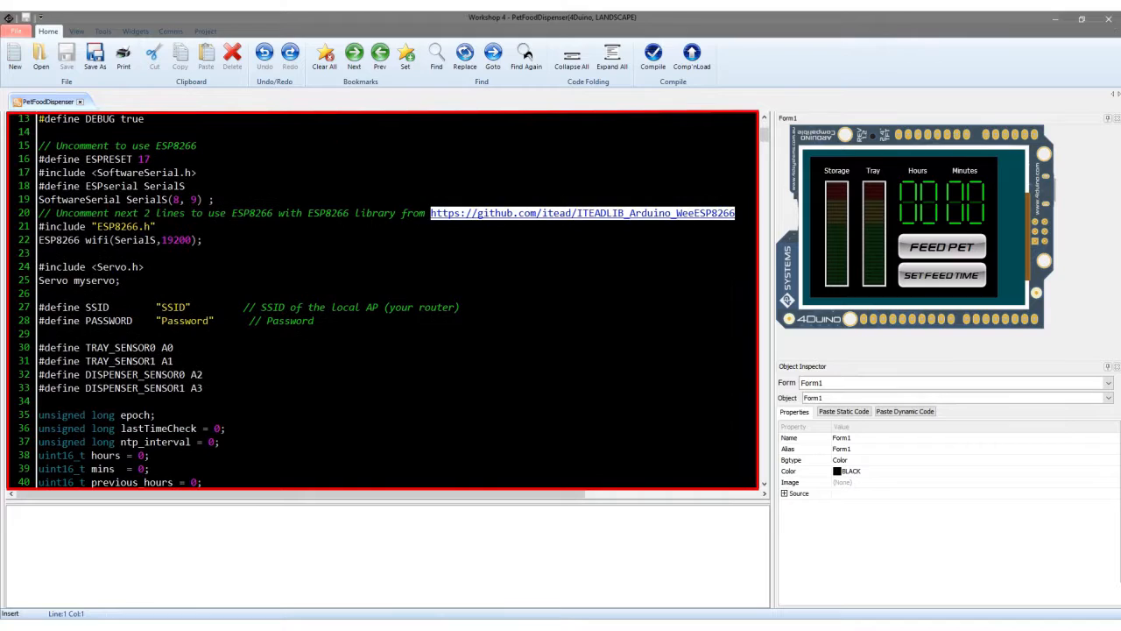
scroll("down", 3)
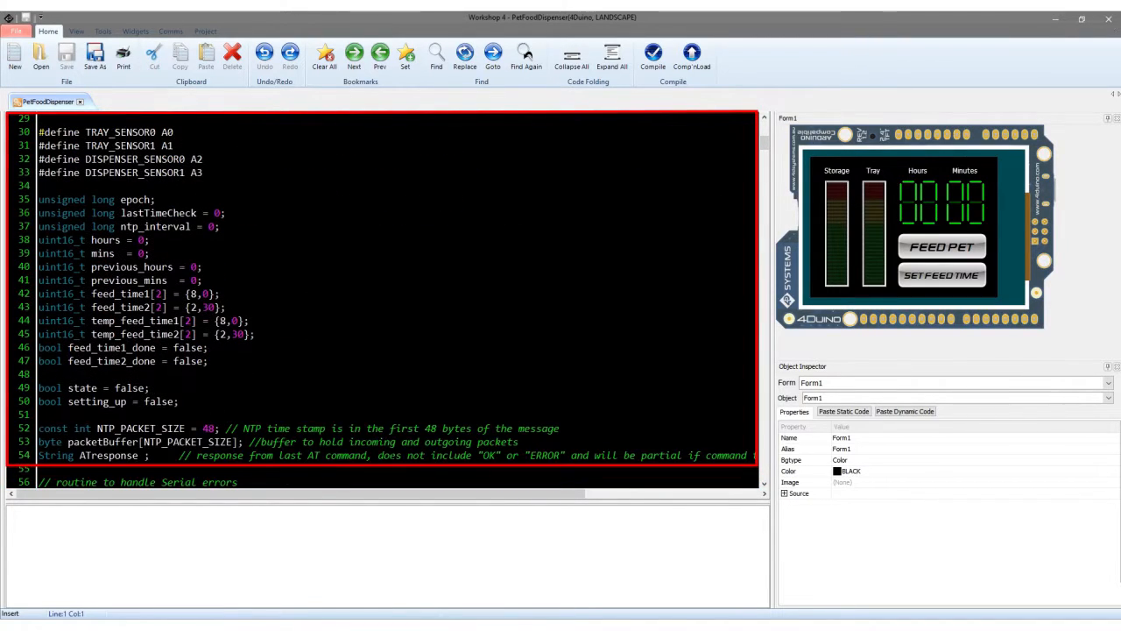
scroll("up", 3)
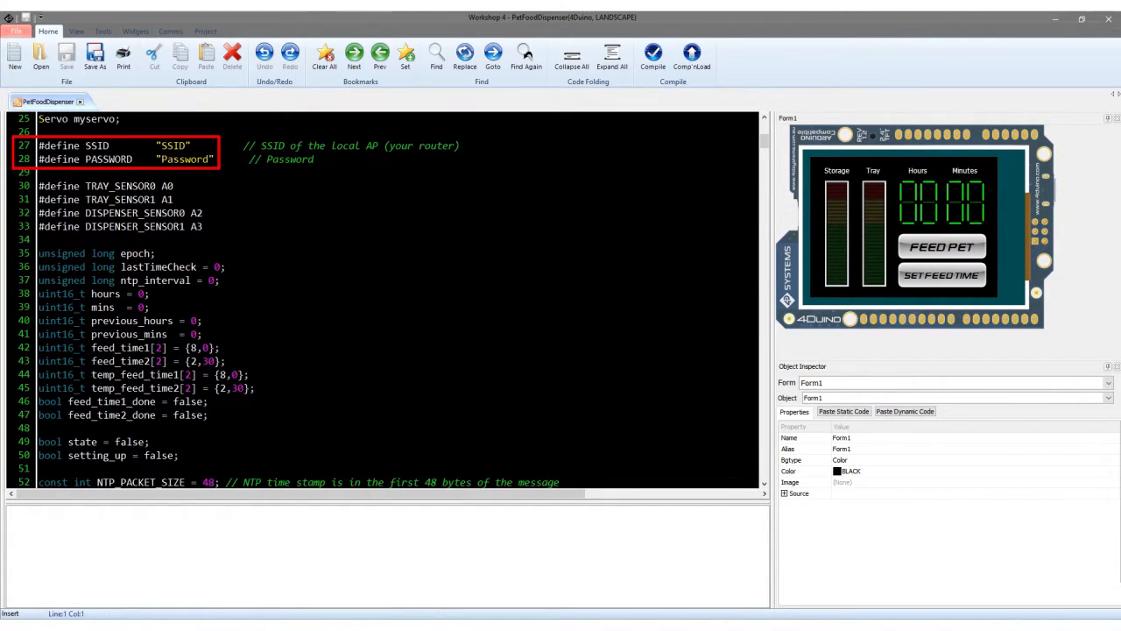
scroll("down", 3)
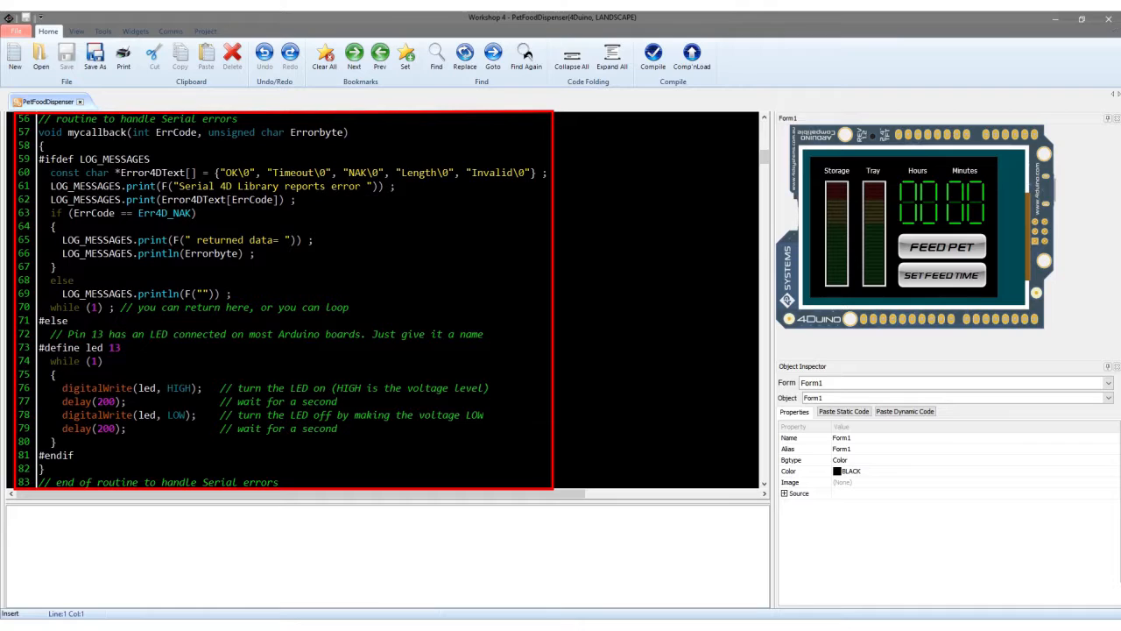
scroll("down", 3)
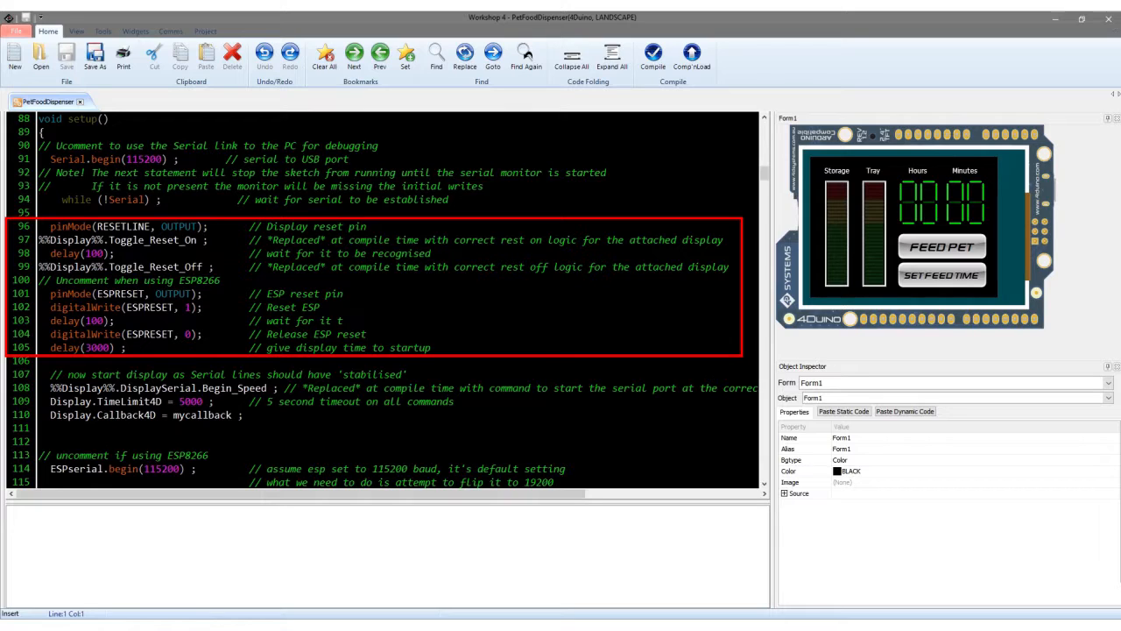
Scroll through setup() past the ESP8266 reset and baud-rate lines to wifi.joinAP.
scroll("down", 3)
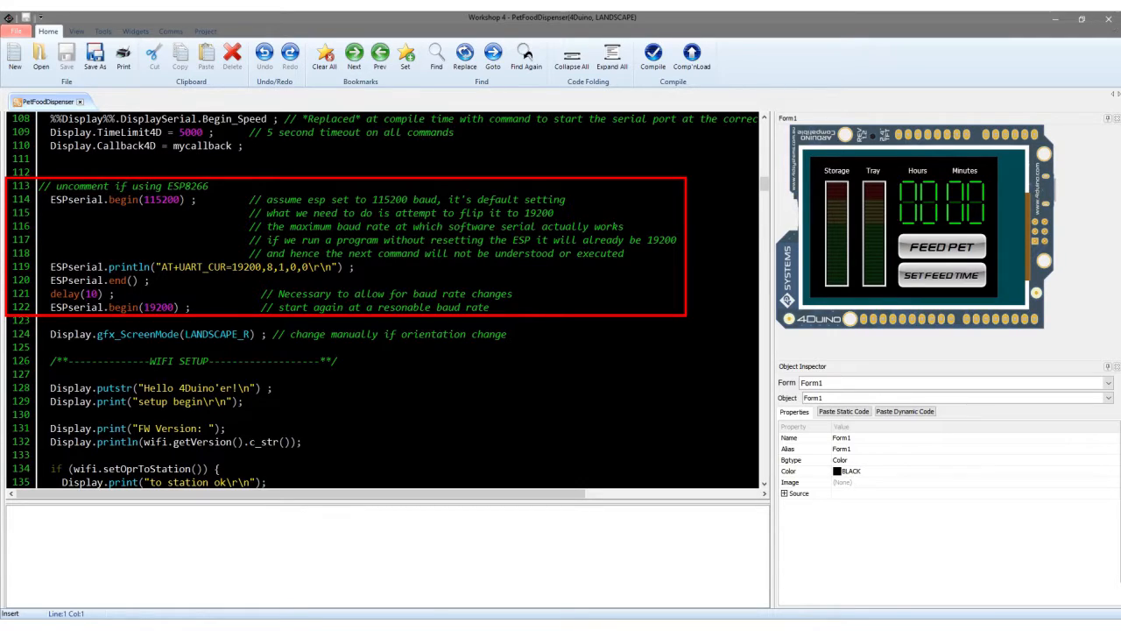
scroll("down", 3)
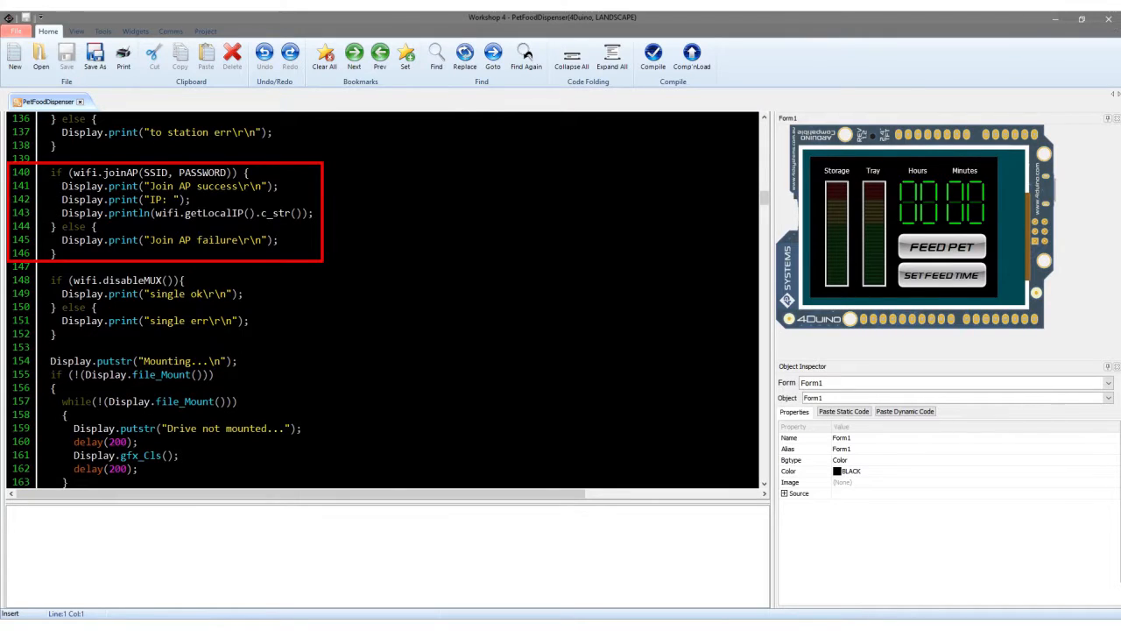
Scroll past form1() to the pinMode, touch_Set and myservo lines ending setup().
scroll("down", 3)
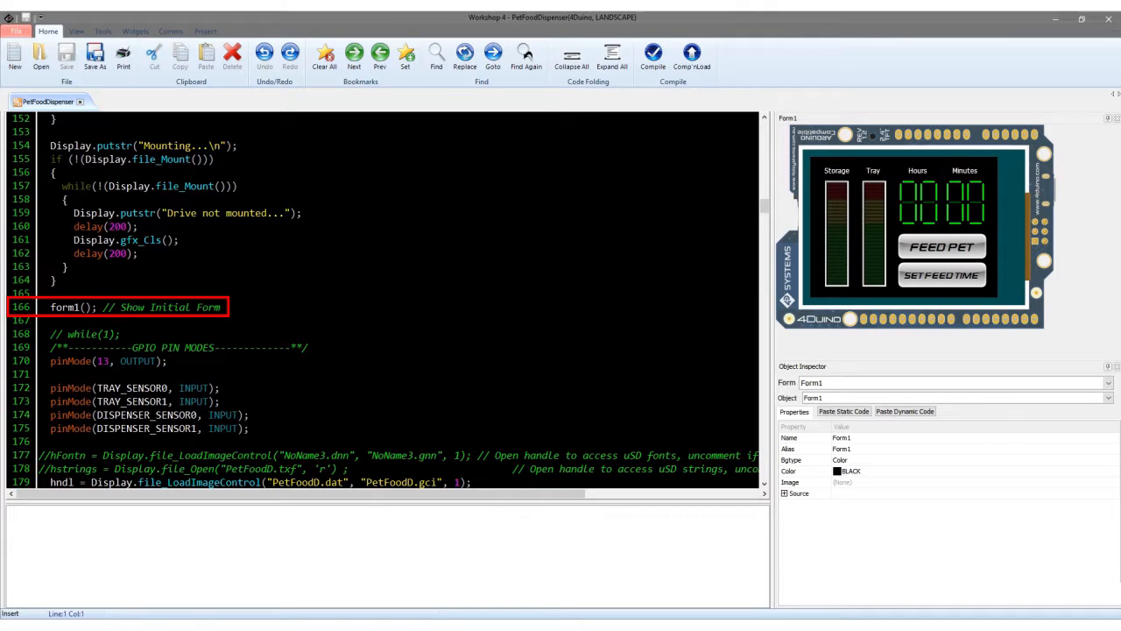
scroll("down", 3)
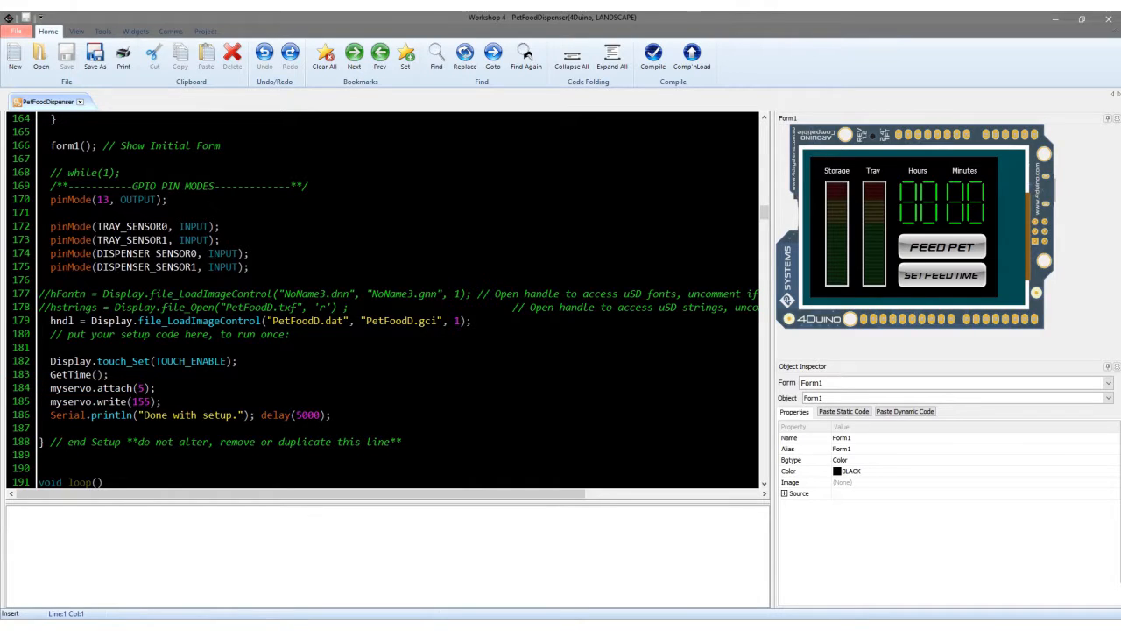
Scroll into loop() and point at updateTime() and checkFeedTouch() in the INITIAL FORM block.
scroll("down", 3)
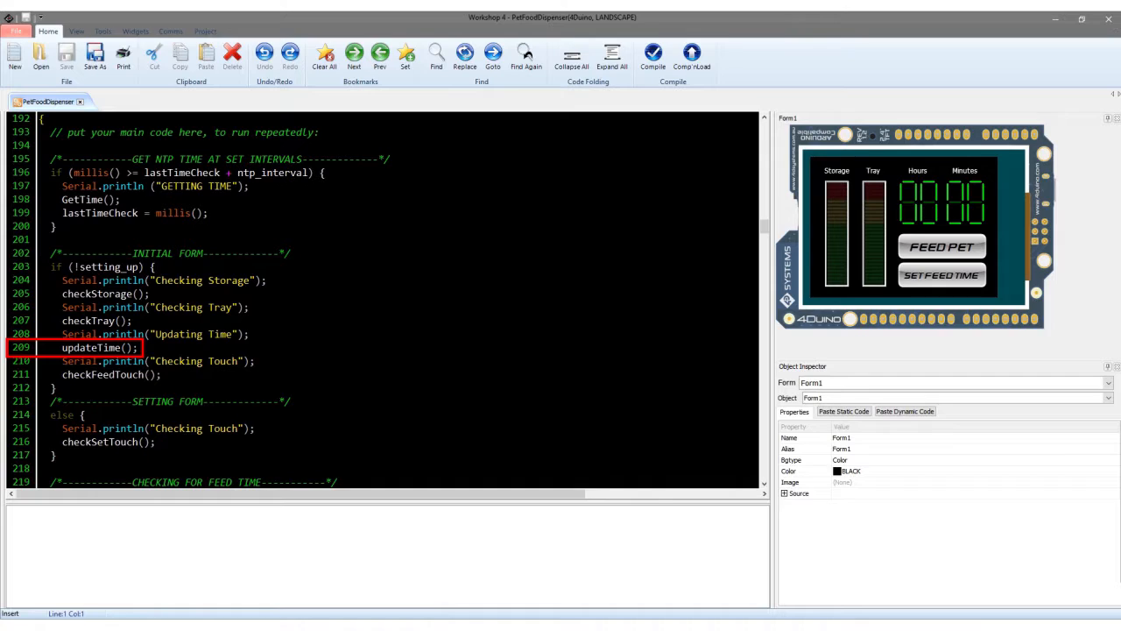
left_click(101, 374)
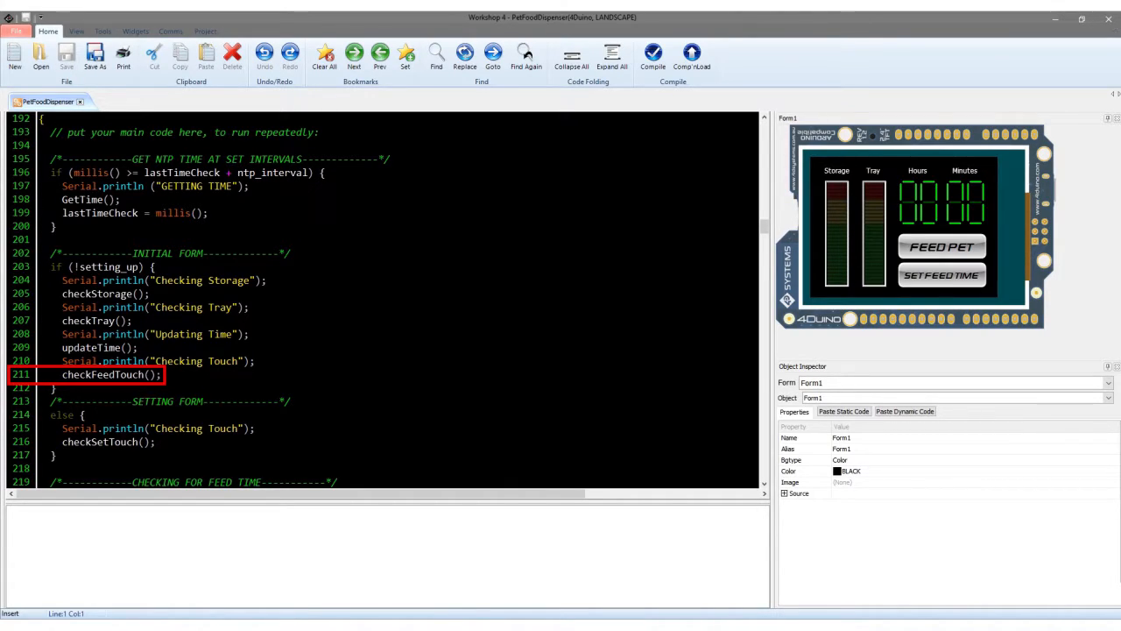
Scroll past the CHECKING FOR FEED TIME block to feedPet() and its while (checkTray()) loop.
scroll("down", 3)
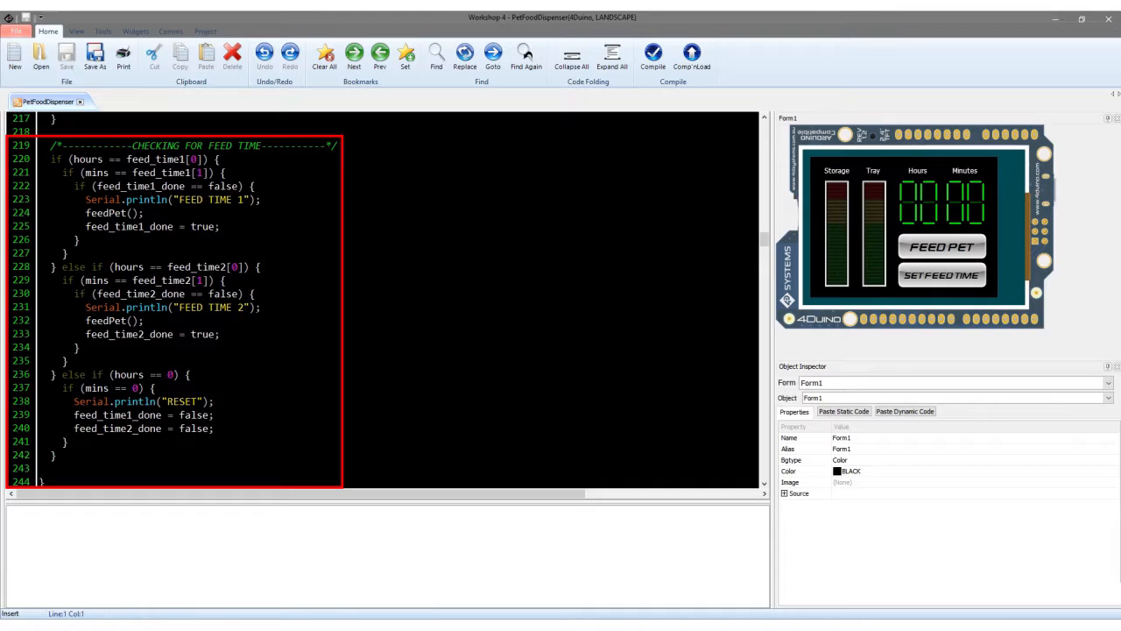
scroll("down", 3)
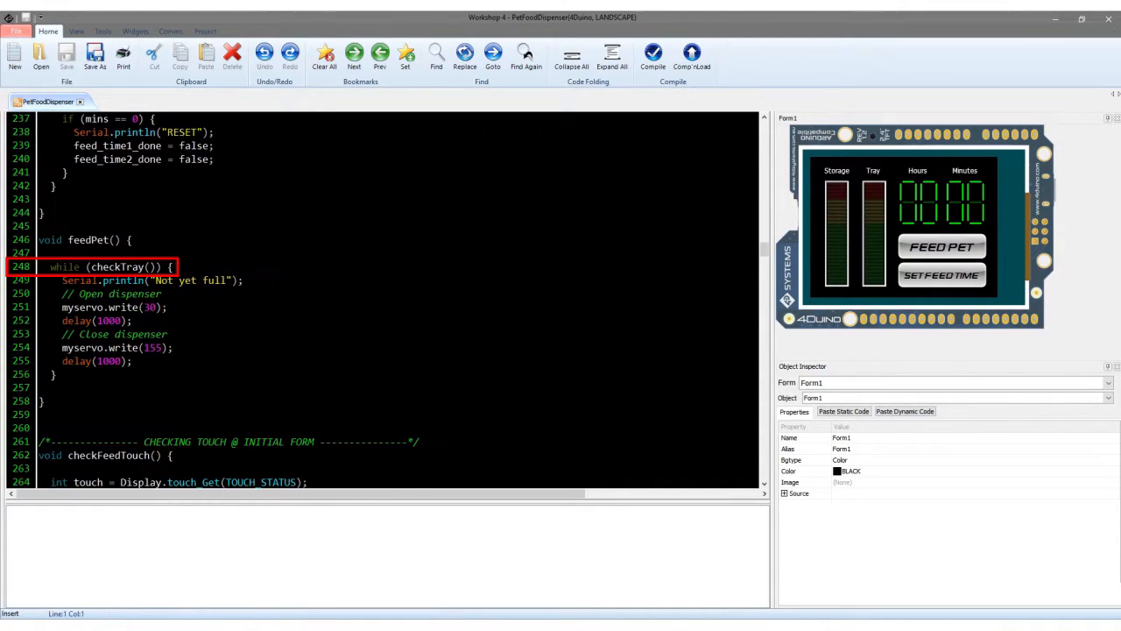
mouse_move(102, 90)
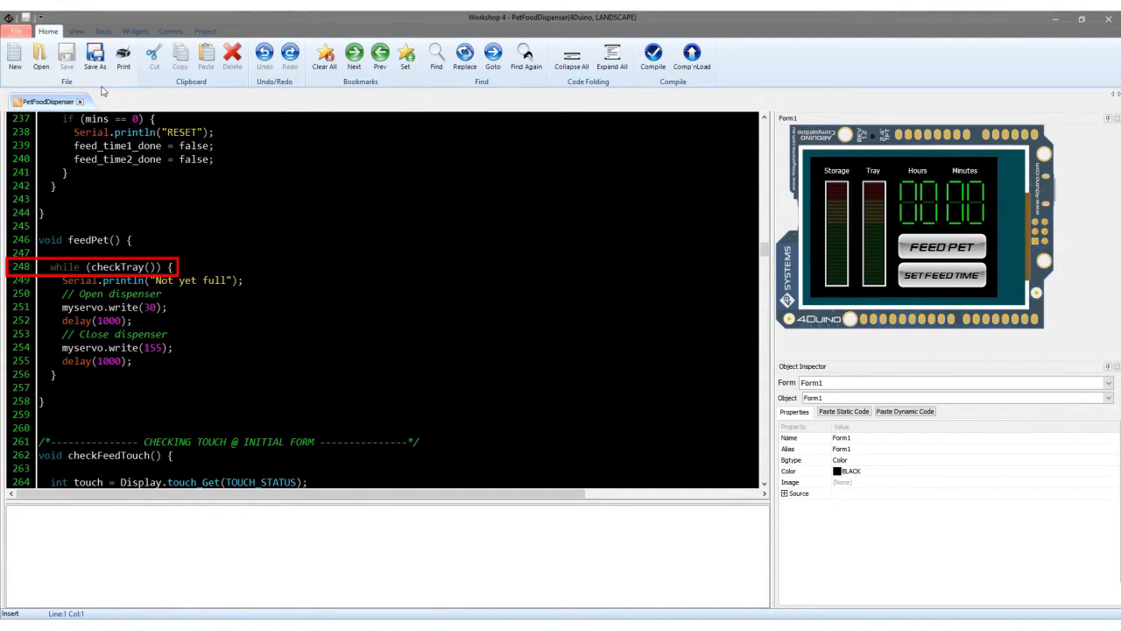